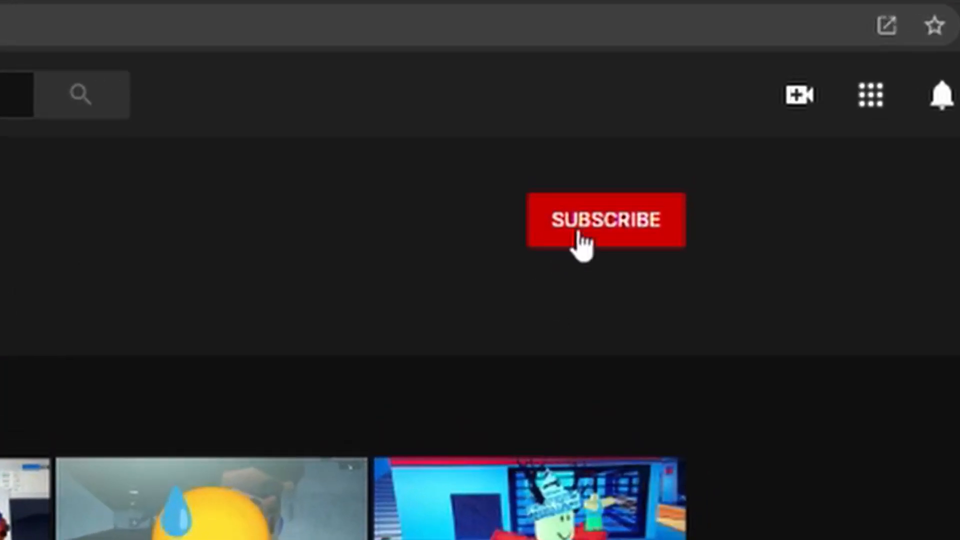
- Insert a block part on the baseplate and scale it into a wider, flatter slab
click(605, 220)
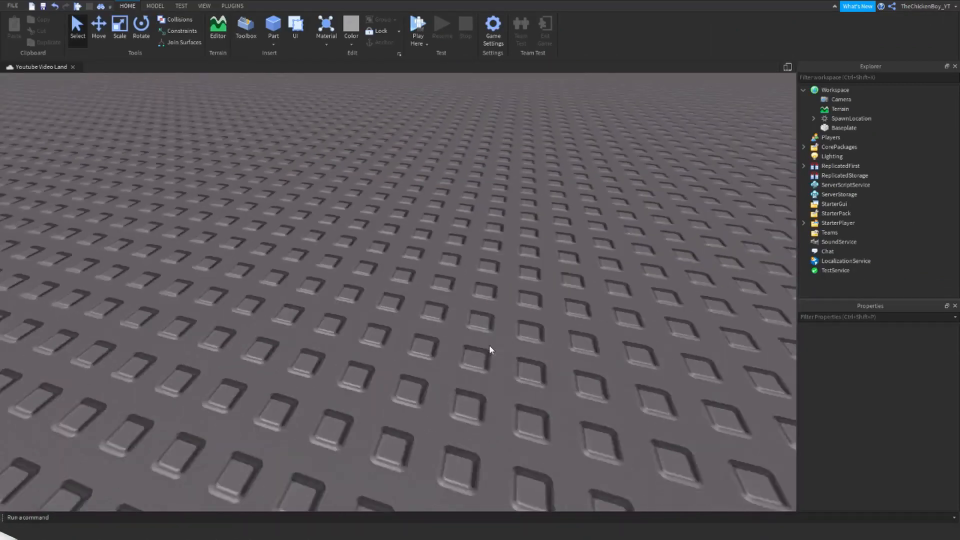
click(272, 26)
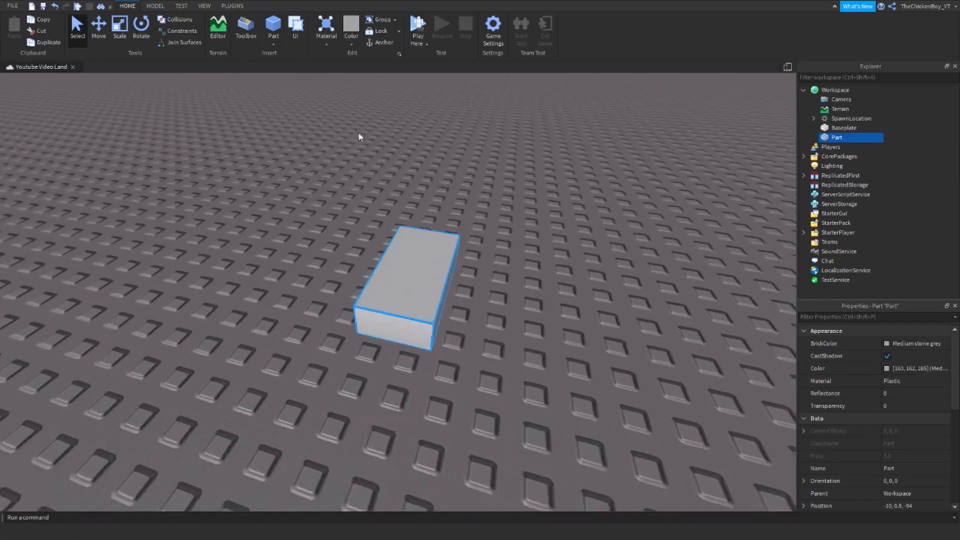
click(119, 27)
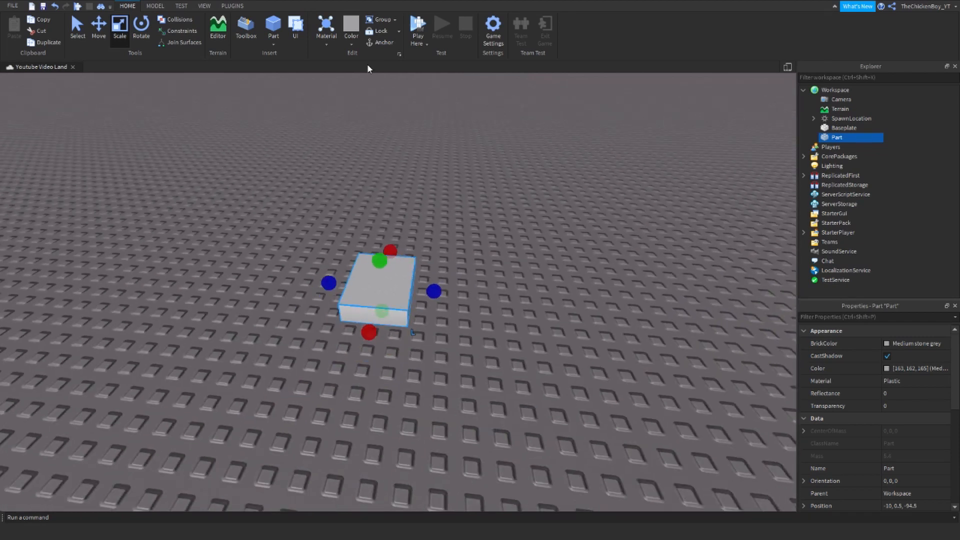
click(271, 28)
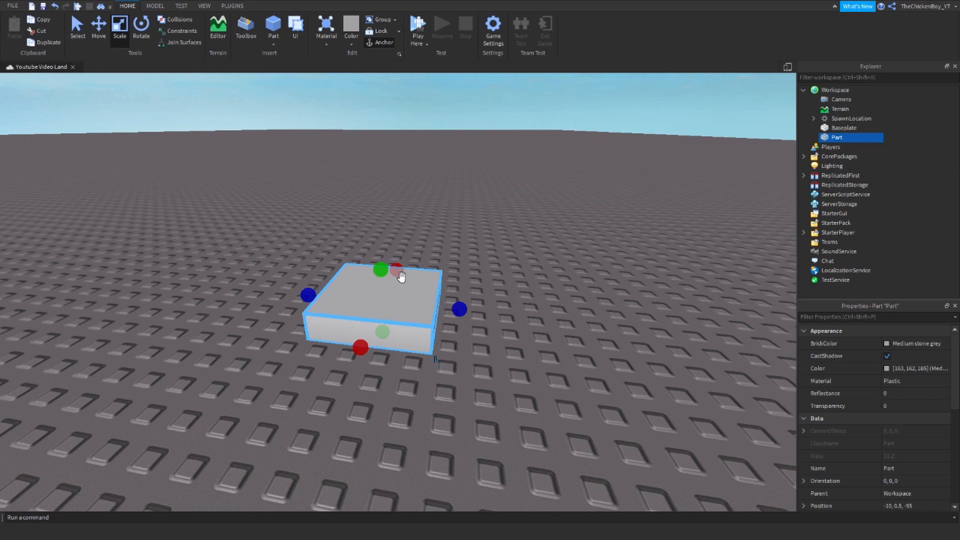
- Insert ClassicSword, rename it Sword, move it into ReplicatedStorage, and reselect the slab
click(245, 30)
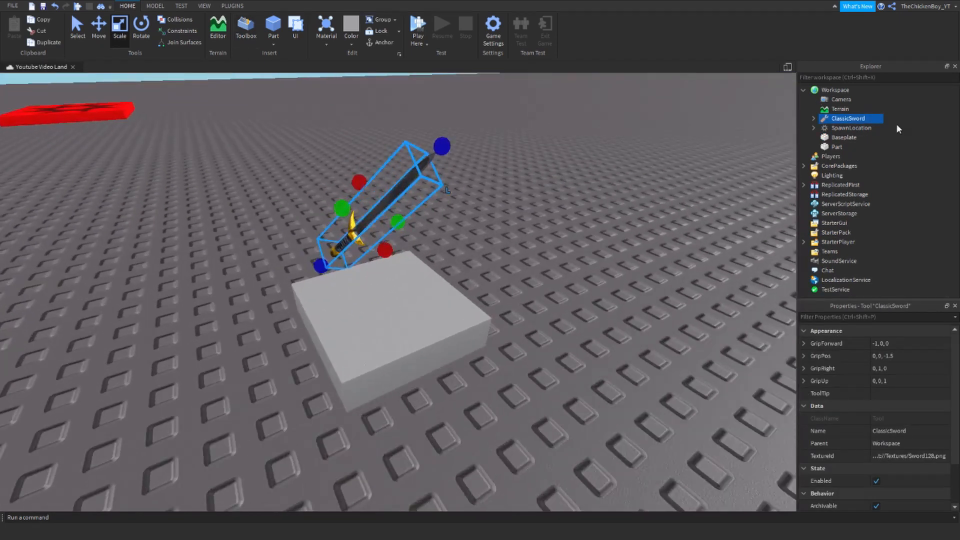
double_click(848, 118)
text(Sword)
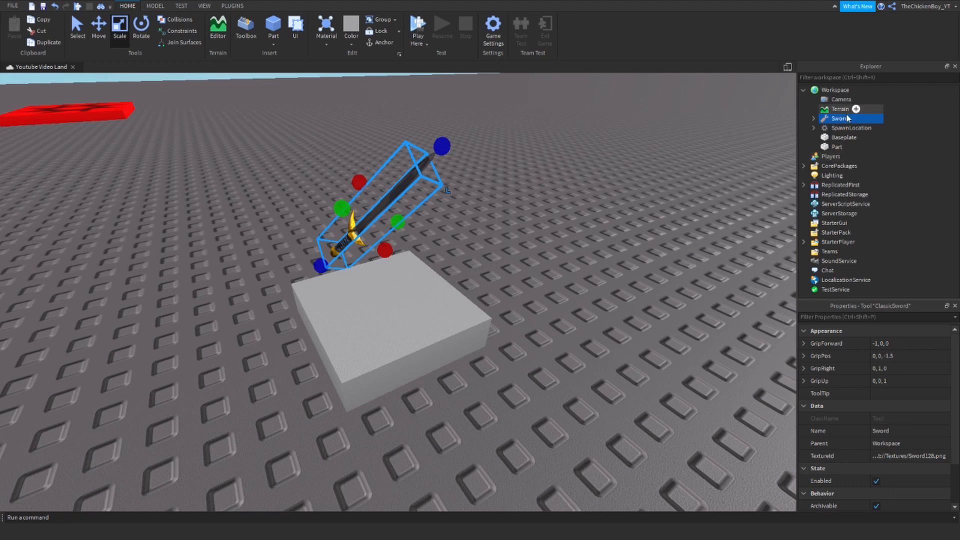
drag(842, 118, 848, 194)
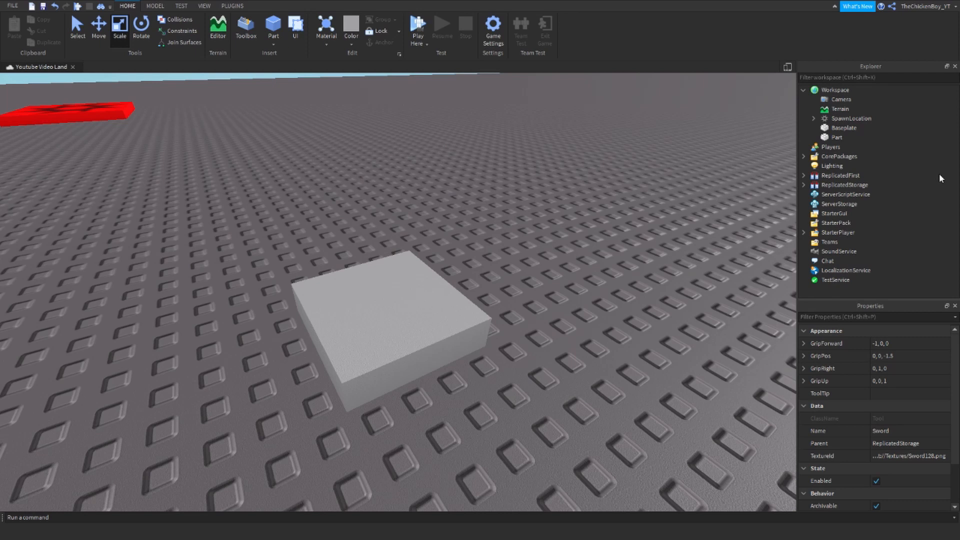
click(367, 315)
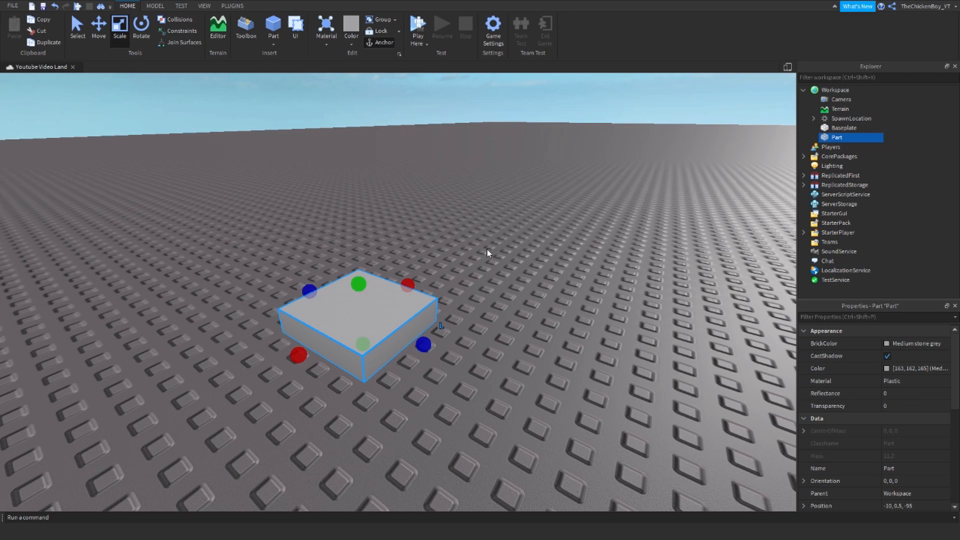
mouse_move(741, 177)
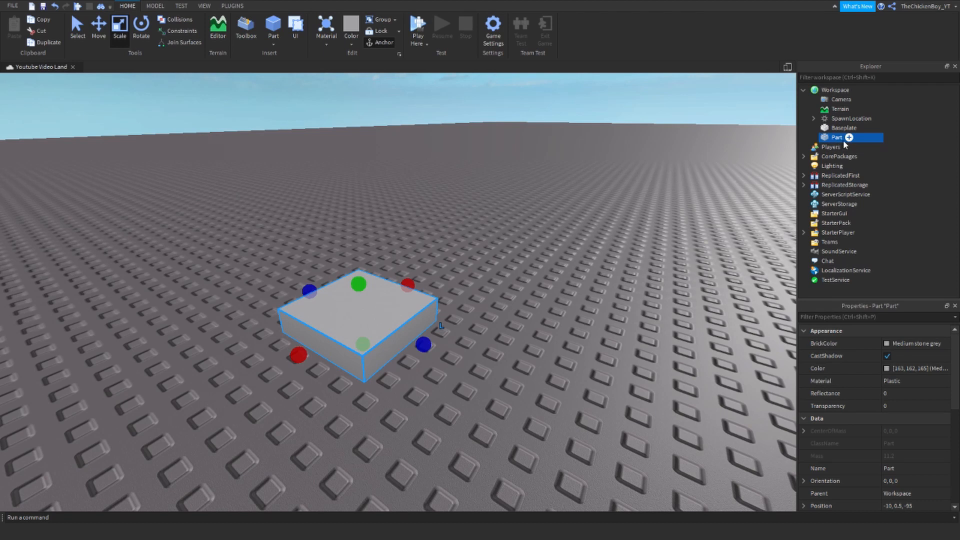
- Insert a new empty Script inside the slab Part via Explorer's Insert Object list
click(849, 137)
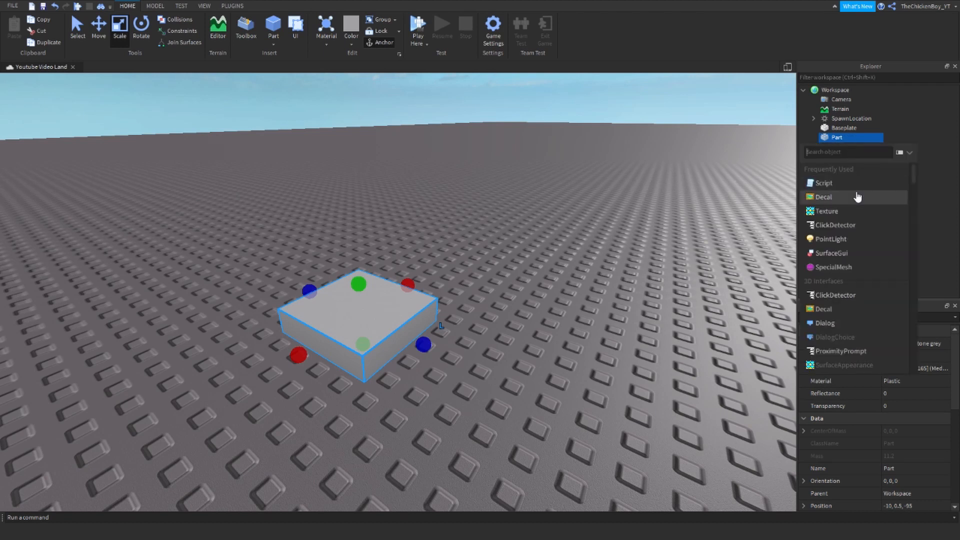
click(823, 182)
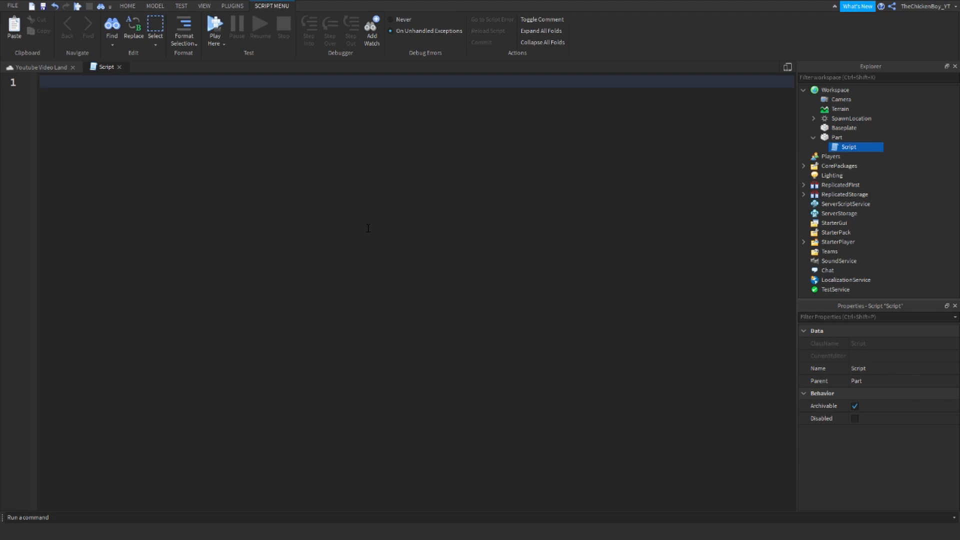
- Write a Touched handler that gets the player and checks 'if not player:FindFirstChild("Sword")'
text(script.Parent.Touched:Connect(function(hit)
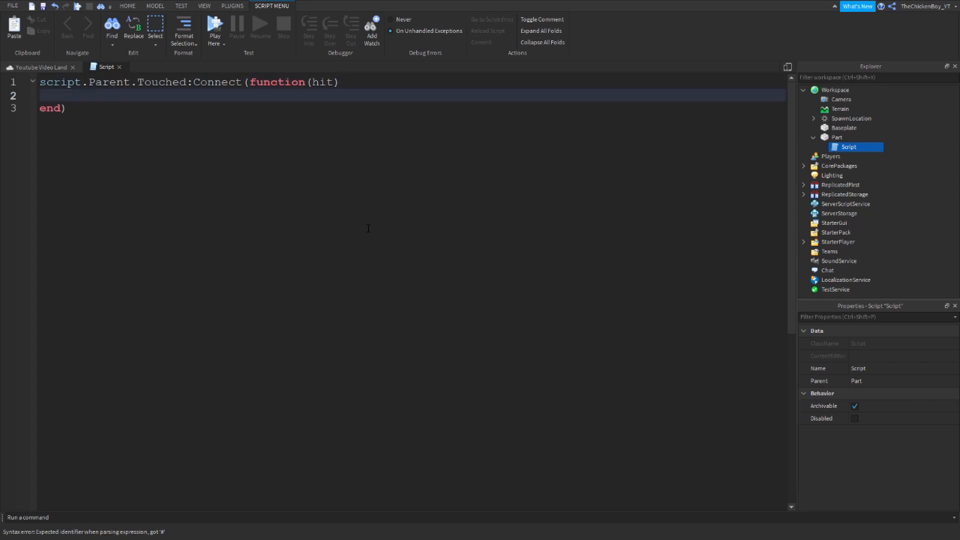
text(local player = gam)
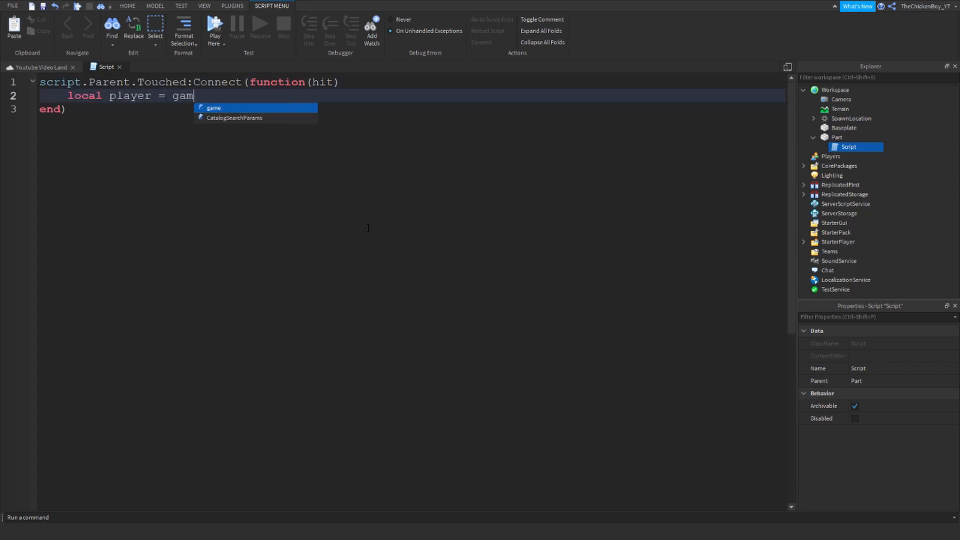
text(e.Players:GetPlayerFromCharacter(hit.Parent)
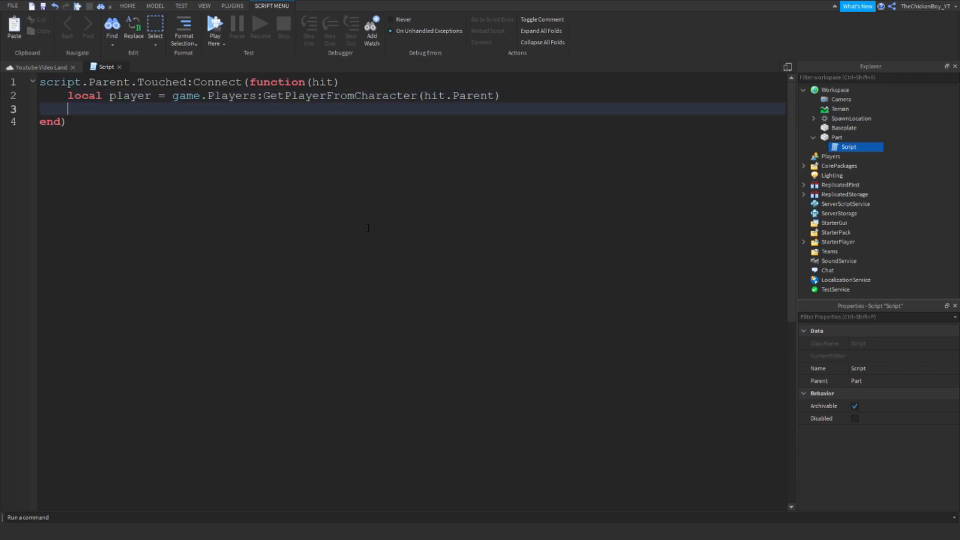
text(if not playetr)
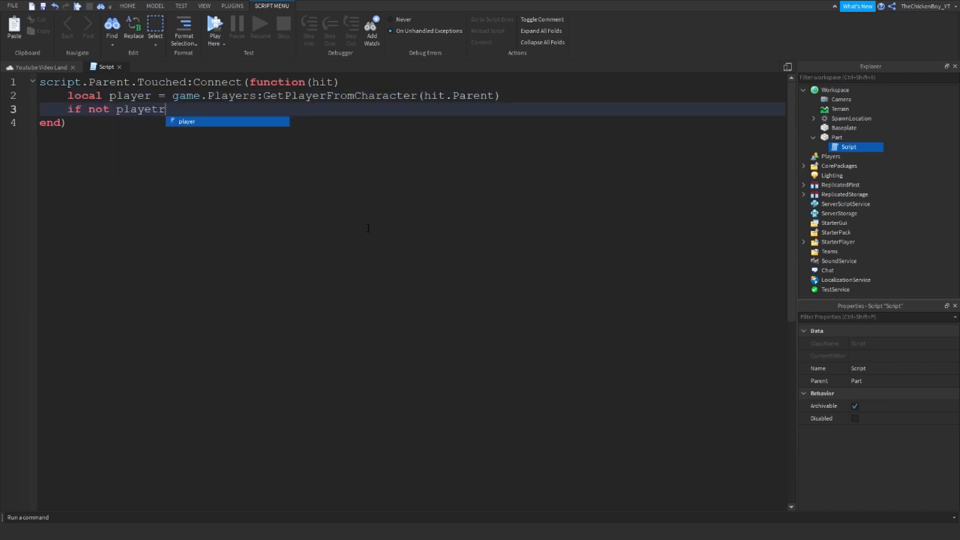
text(:FindFirs)
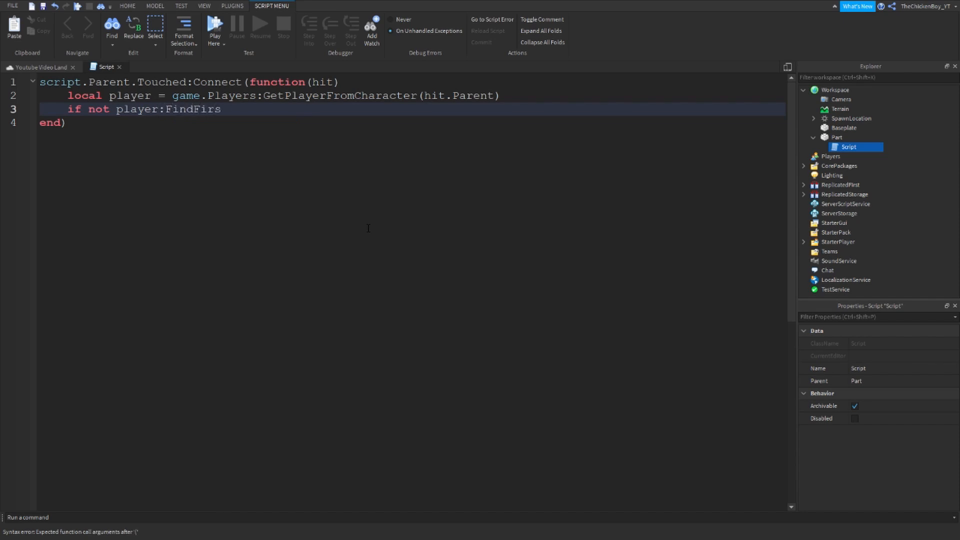
text(tChild())
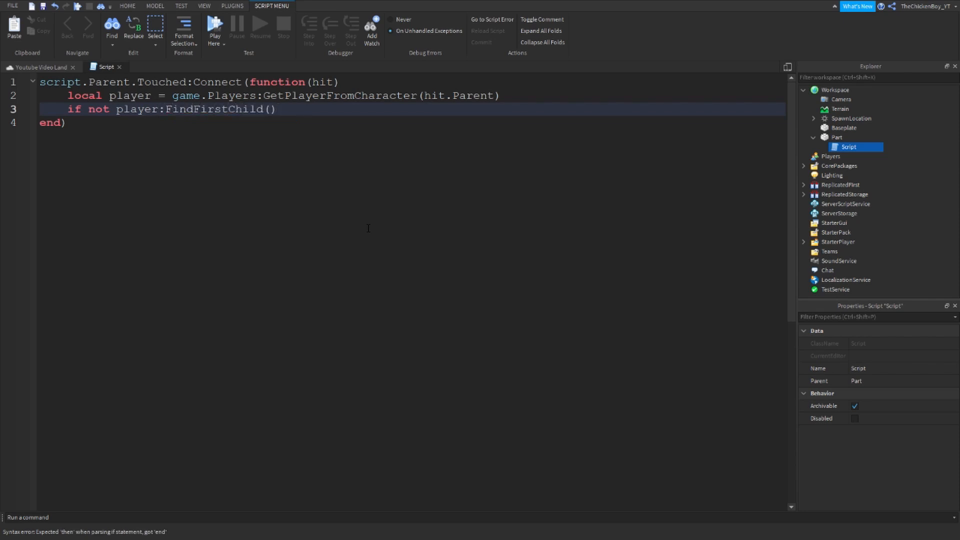
text("Sword)
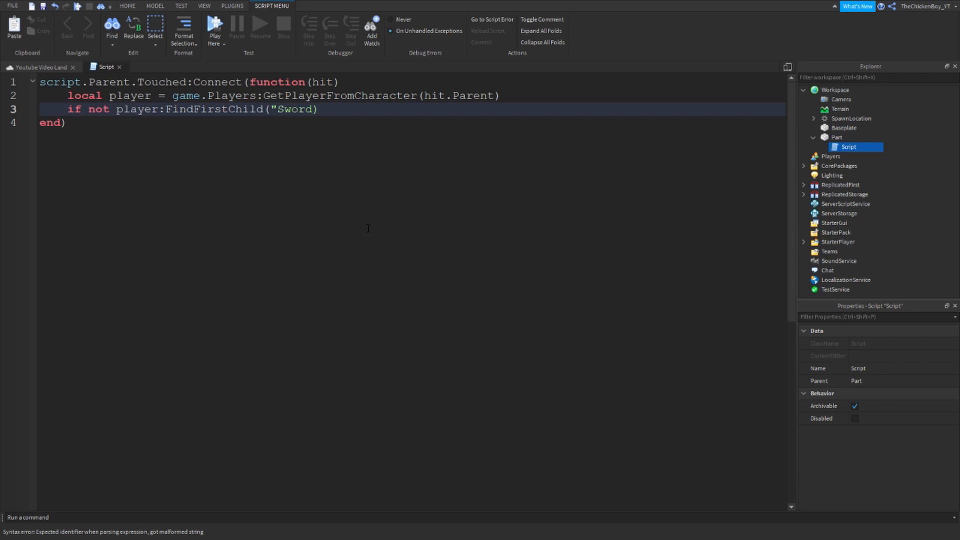
- Finish the if with 'then' and add 'local sword = game.ReplicatedStorage:WaitForChild("Sword")'
text(th)
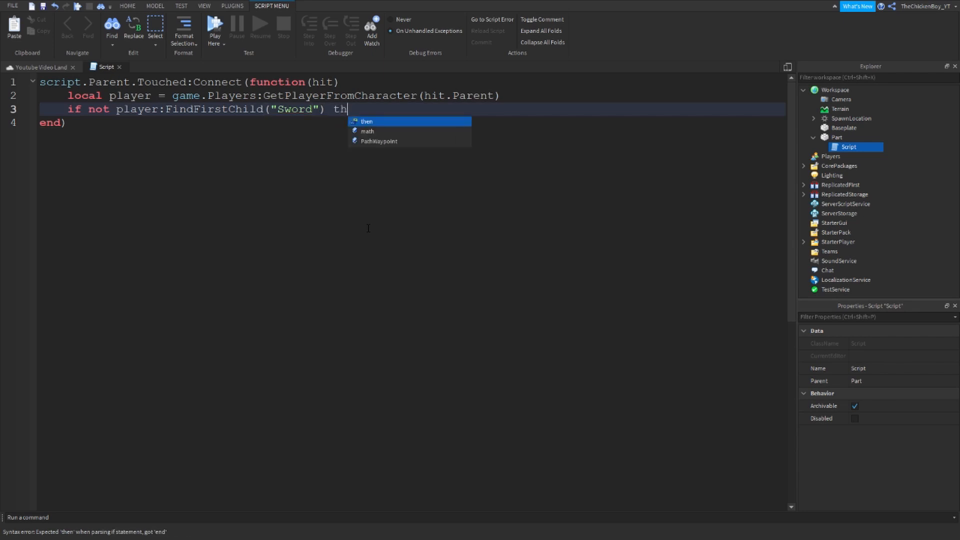
text(then)
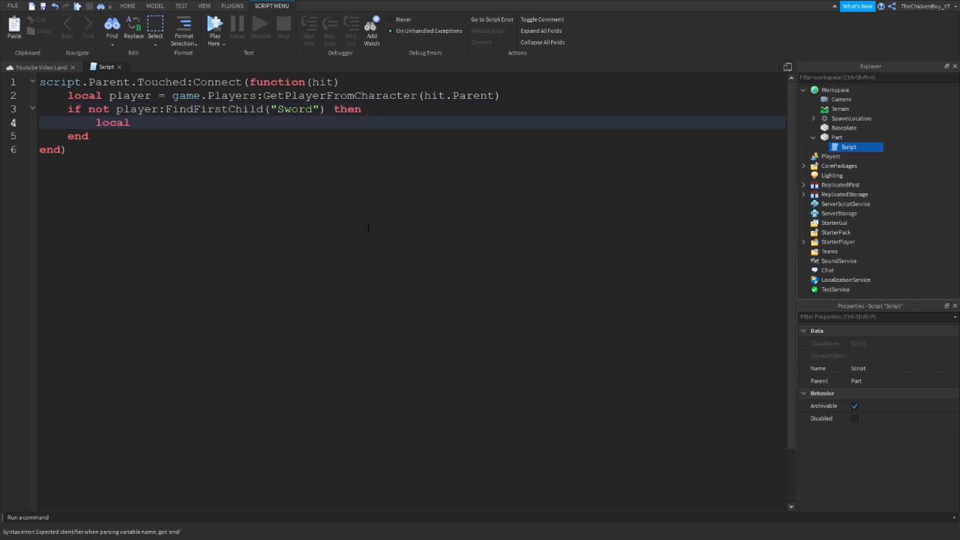
text(sword = game.ReplicatedStorage)
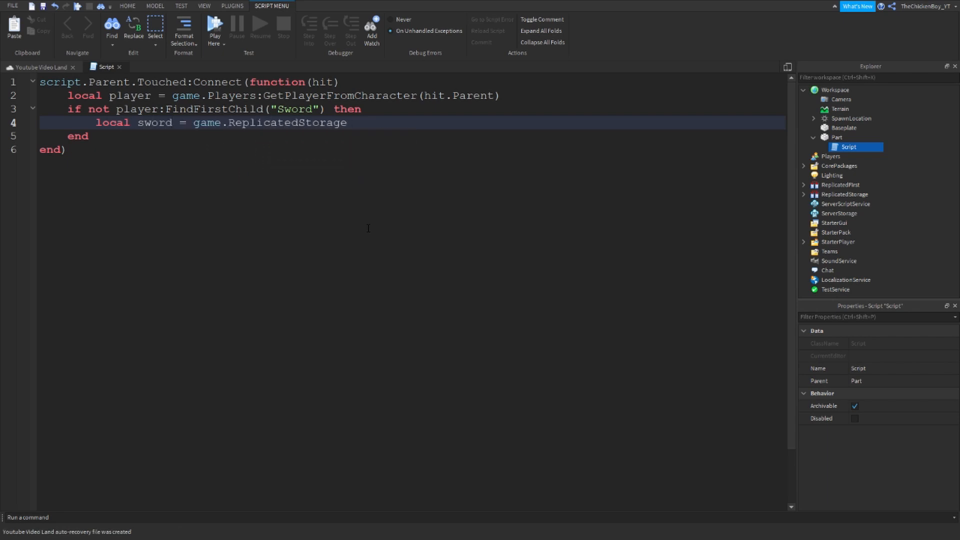
text(:WaitForChild("Sword")
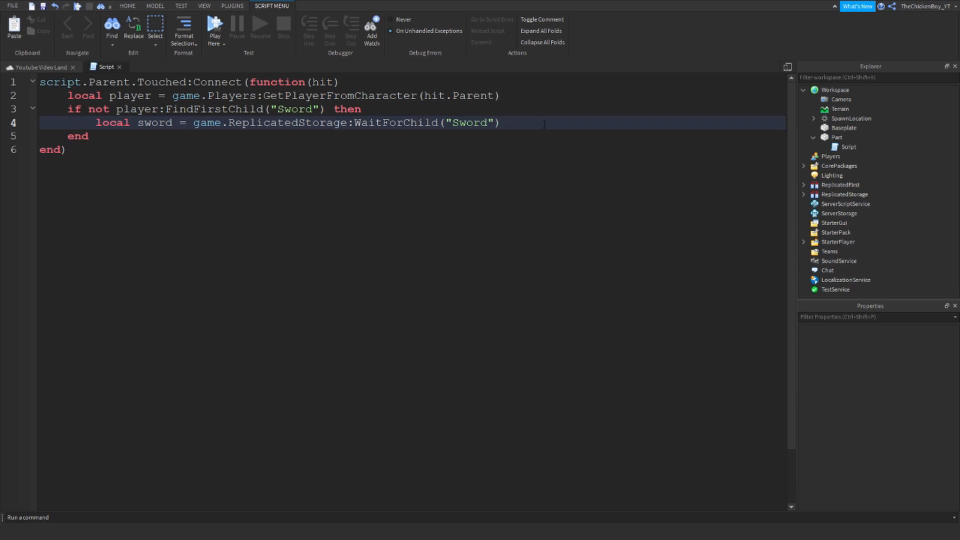
- Add the line 'sword:Clone().Parent = player.Backpack' inside the if block
text(sword)
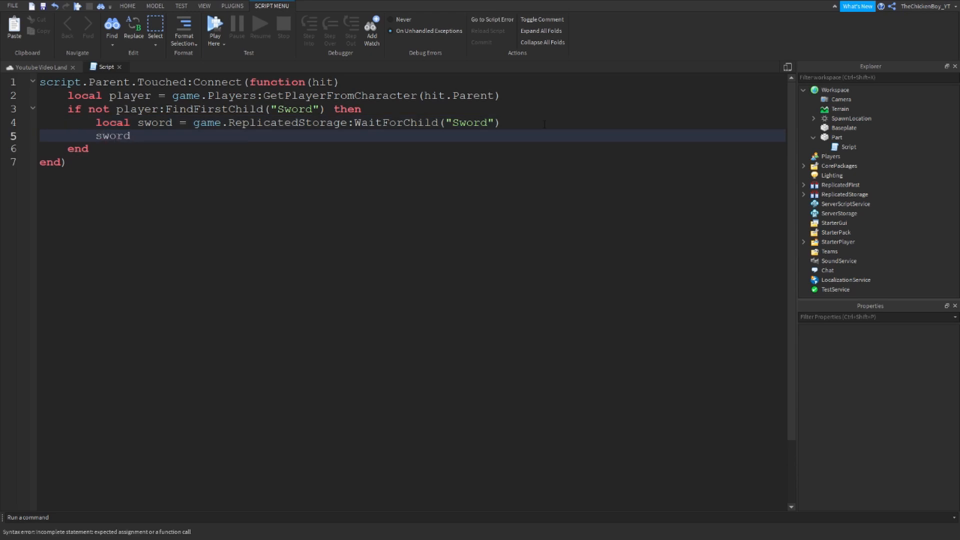
text(:Clone)
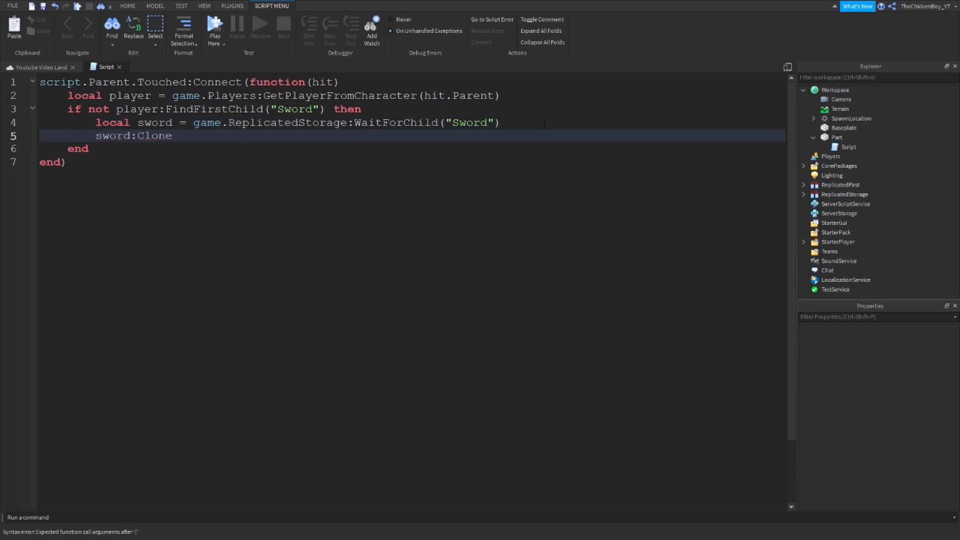
text(().Parent)
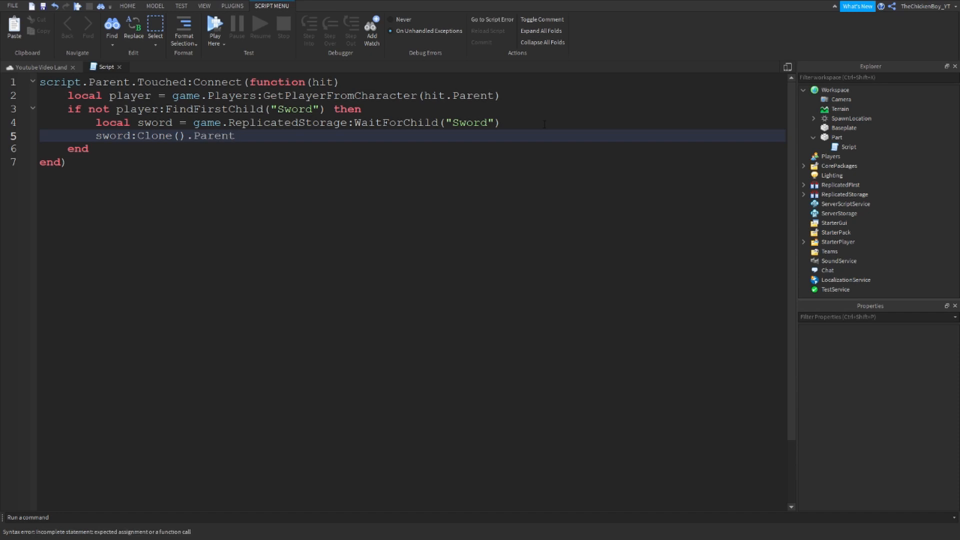
text(= player)
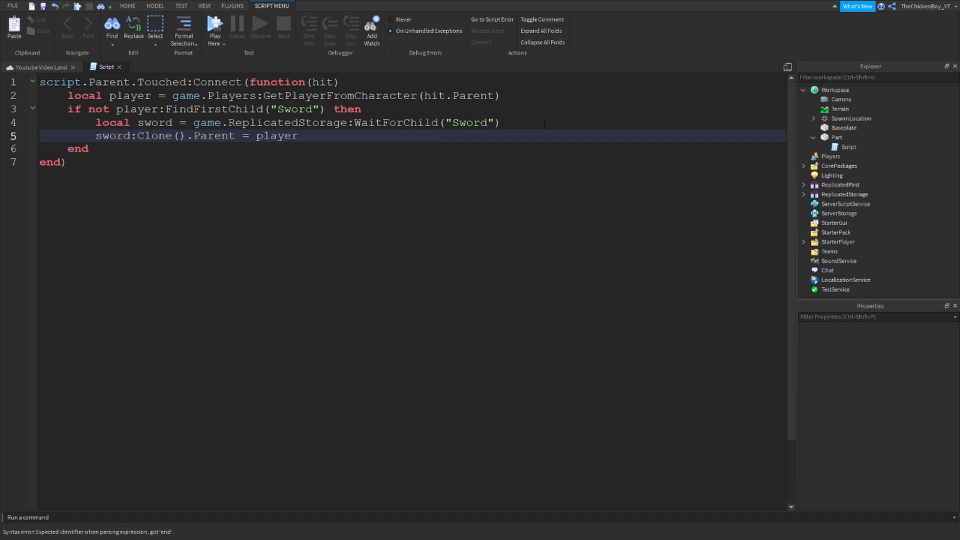
text(.Back)
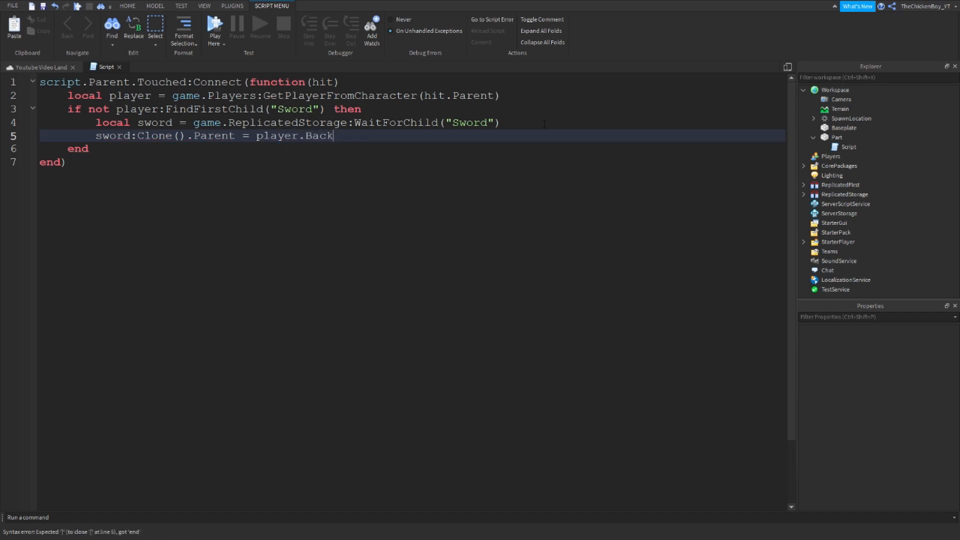
text(pack)
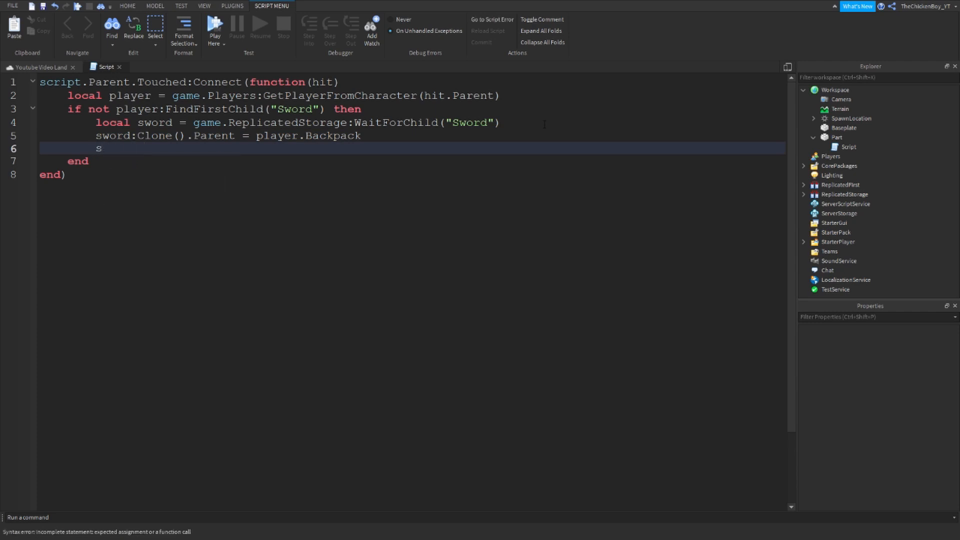
- Add 'sword:Clone().Parent = player.StarterGear' and correct the Backpack name
text(word:)
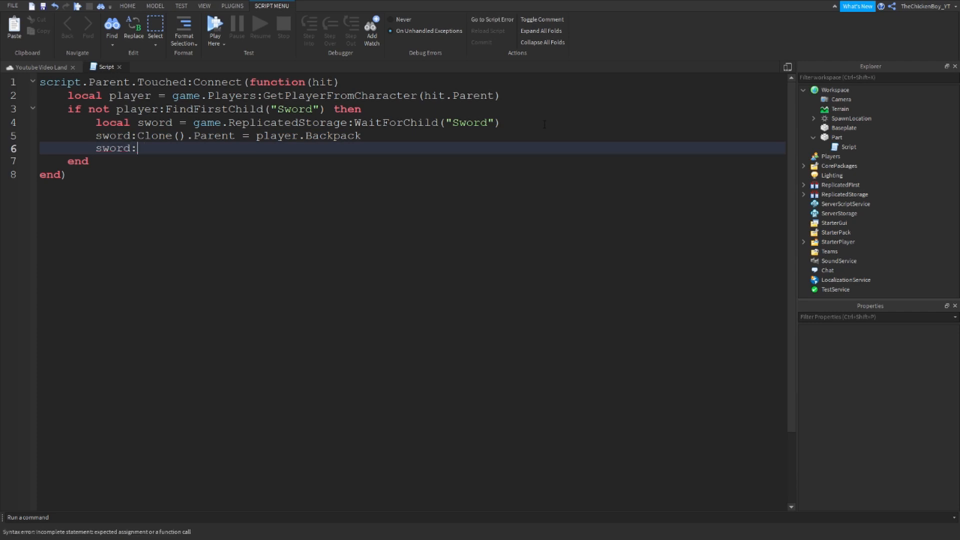
text(Clone().PA)
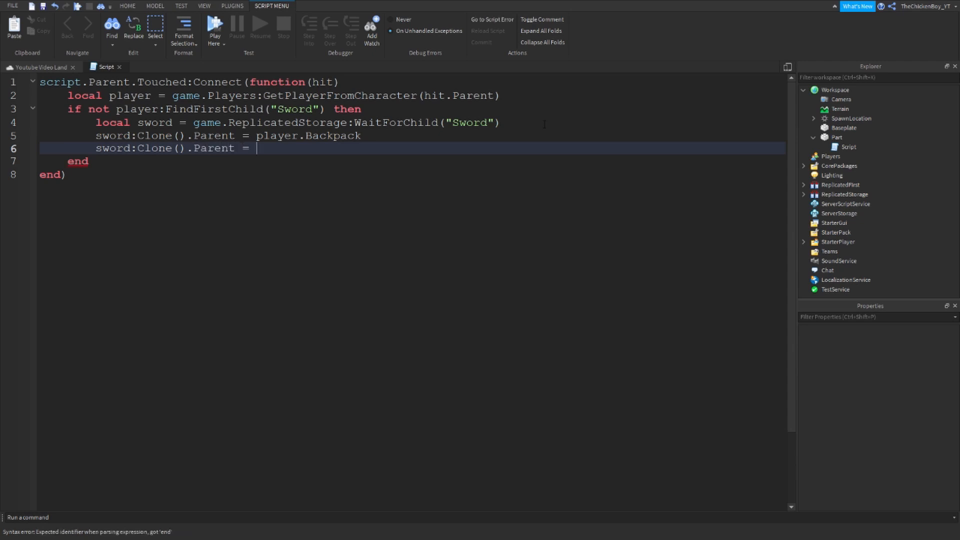
text(player.Sta)
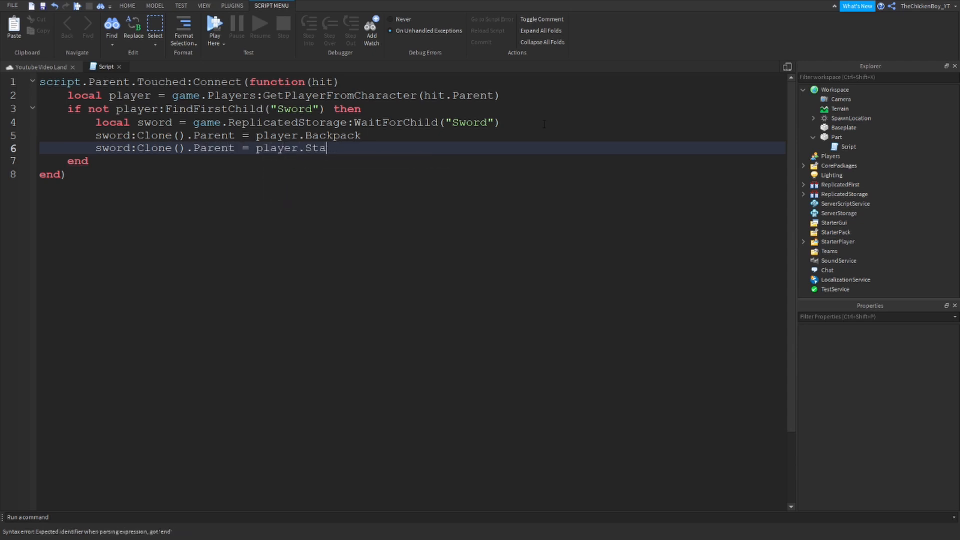
text(rterGear)
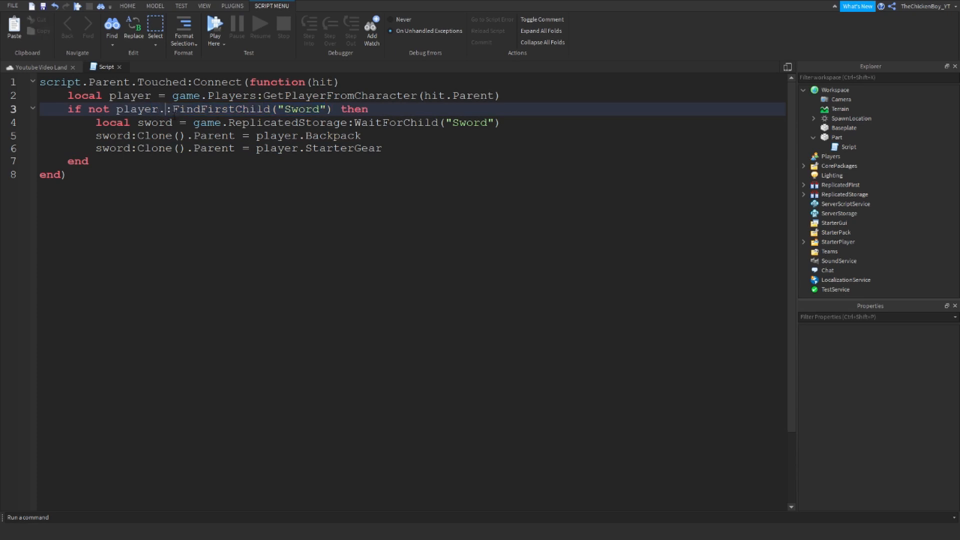
text(Backpack)
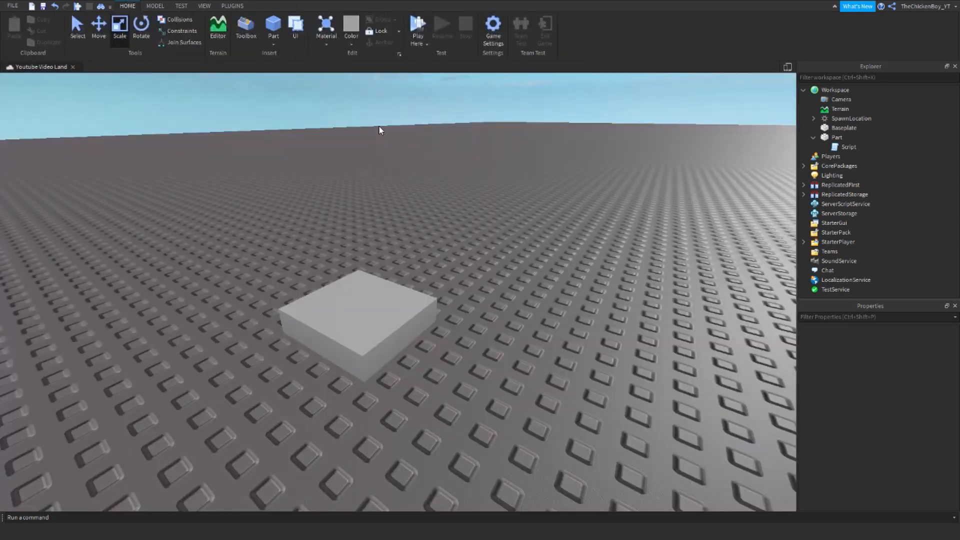
- Start a Play test of the place with the slab in the world
click(418, 28)
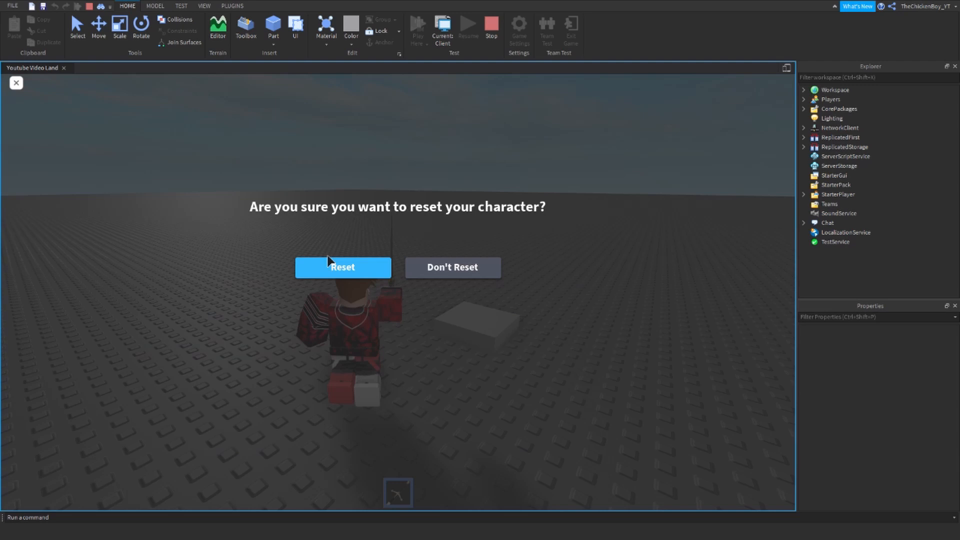
- Confirm Reset Character, check the sword stays in the hotbar, then stop the playtest
click(342, 267)
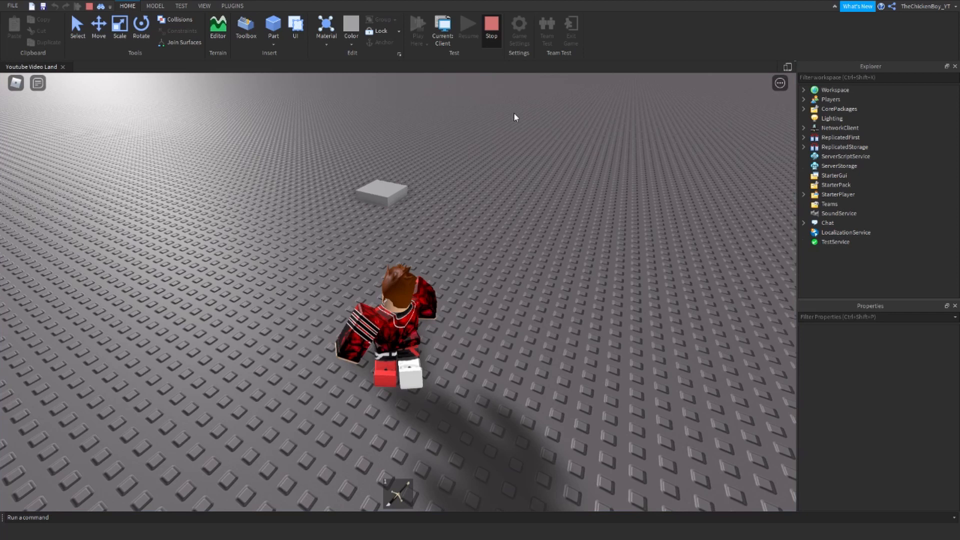
click(490, 28)
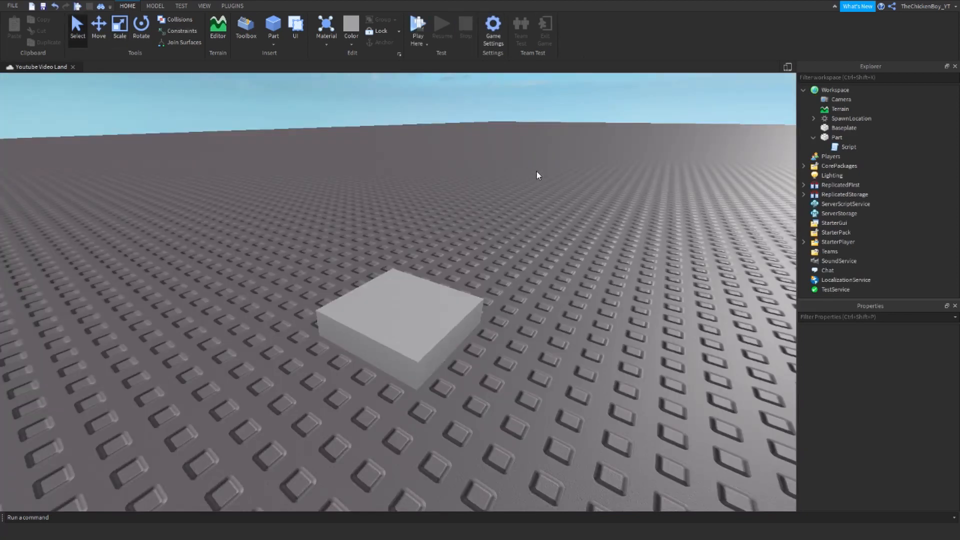